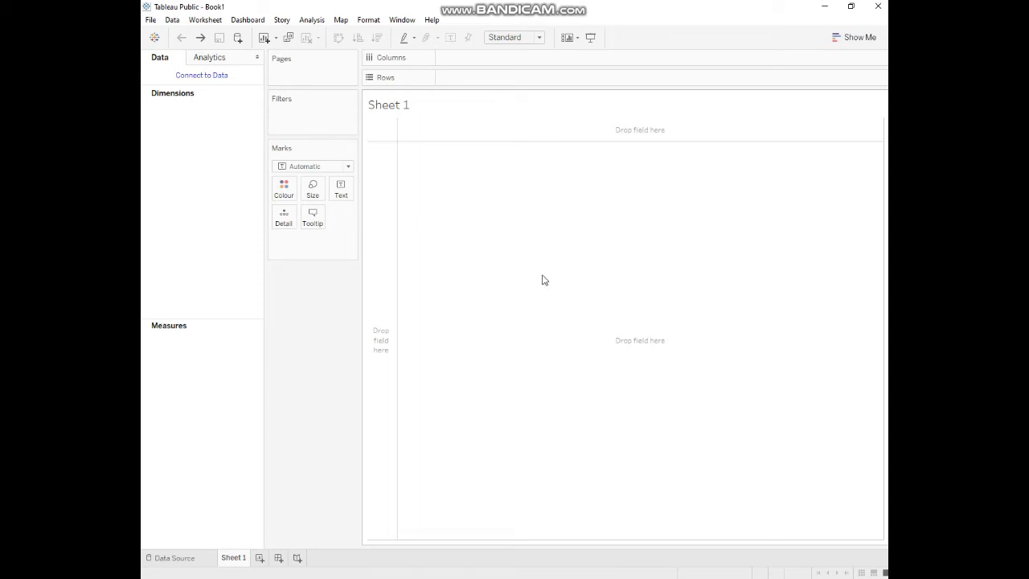
mouse_move(540, 278)
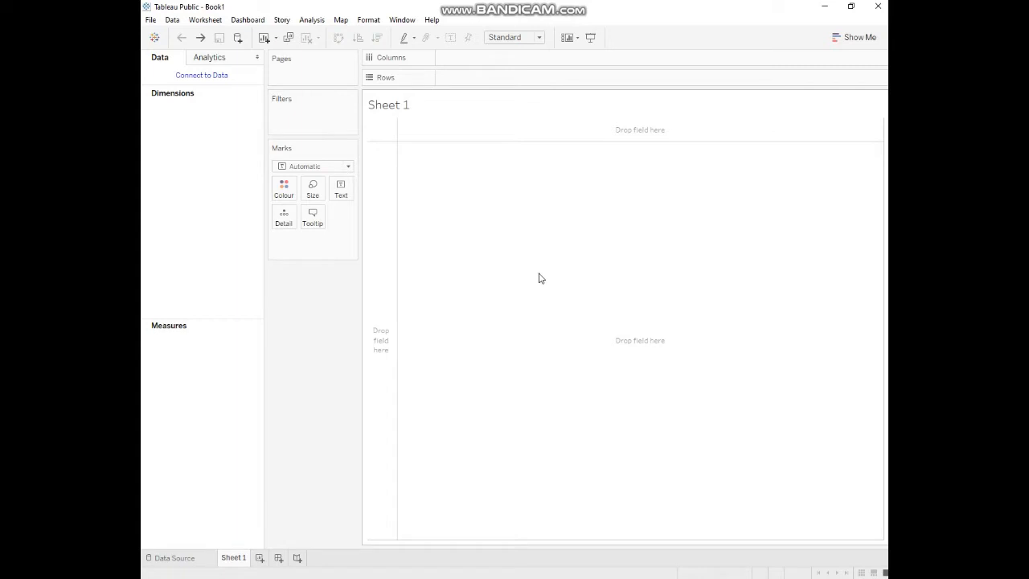
mouse_move(204, 89)
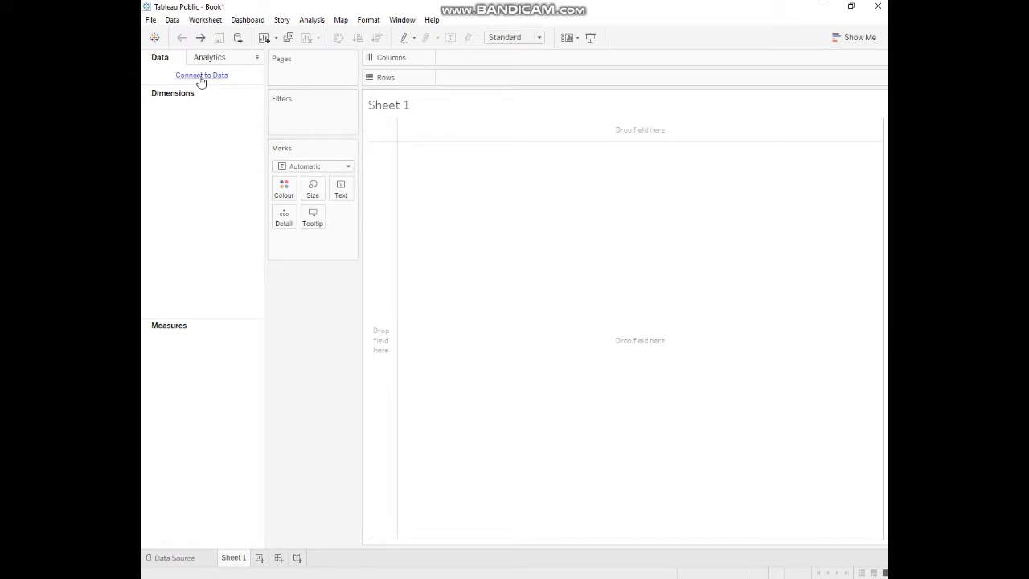
- Connect to the Trader Stores Excel workbook and preview its Orders rows
click(201, 75)
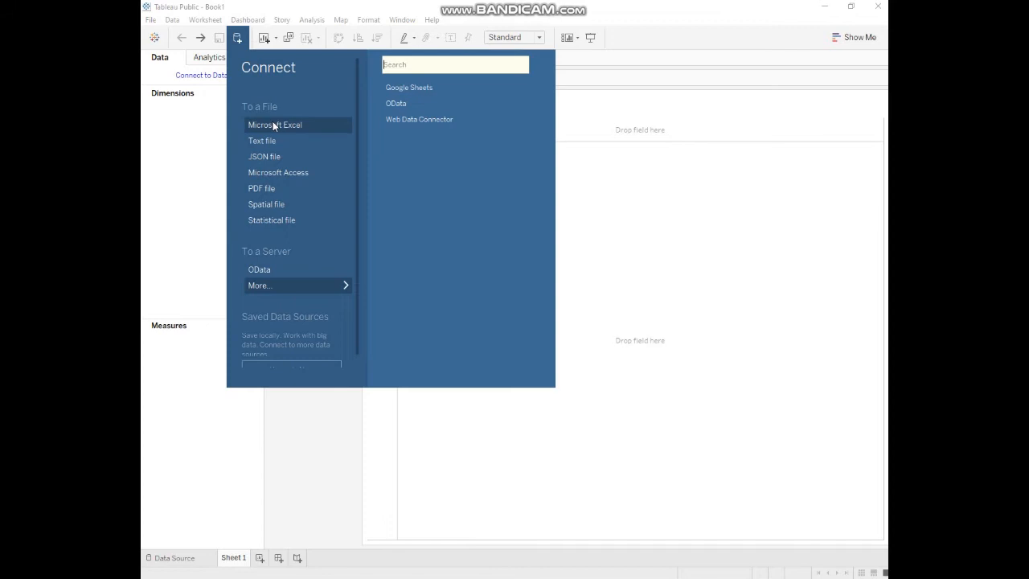
mouse_move(287, 134)
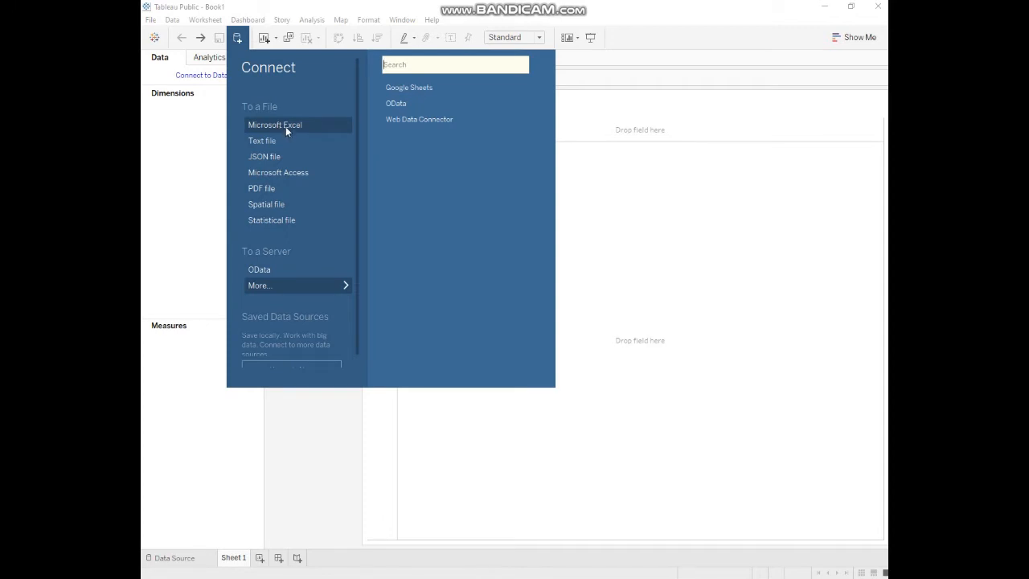
click(274, 125)
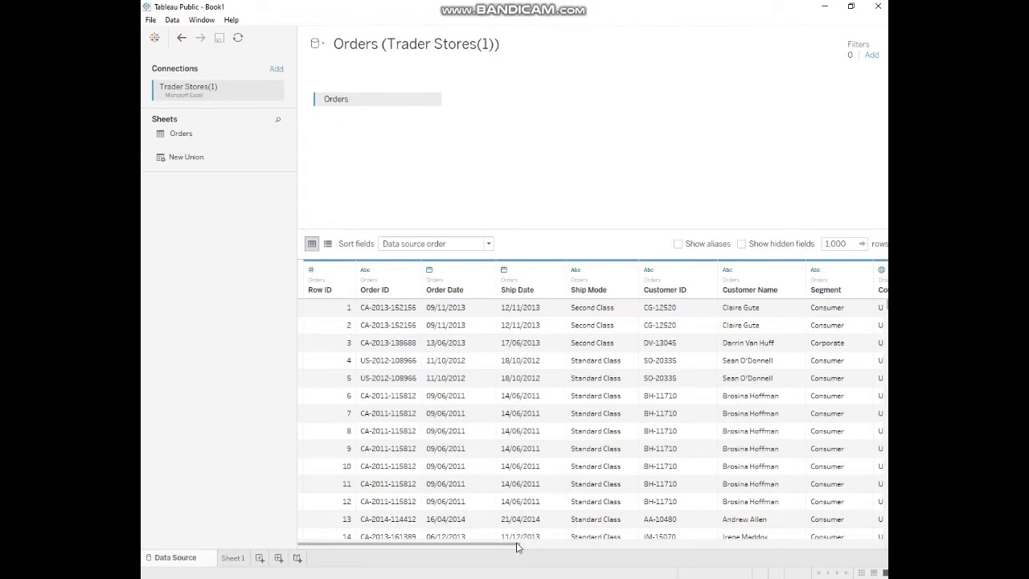
scroll(right, 3)
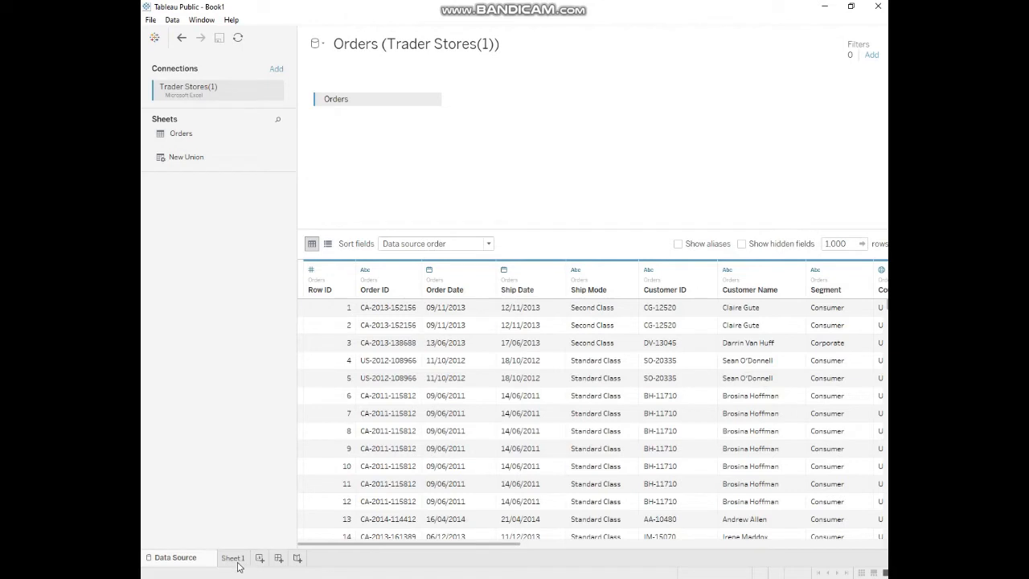
- On Sheet 1, select the City field and plot it as a map of points
click(233, 557)
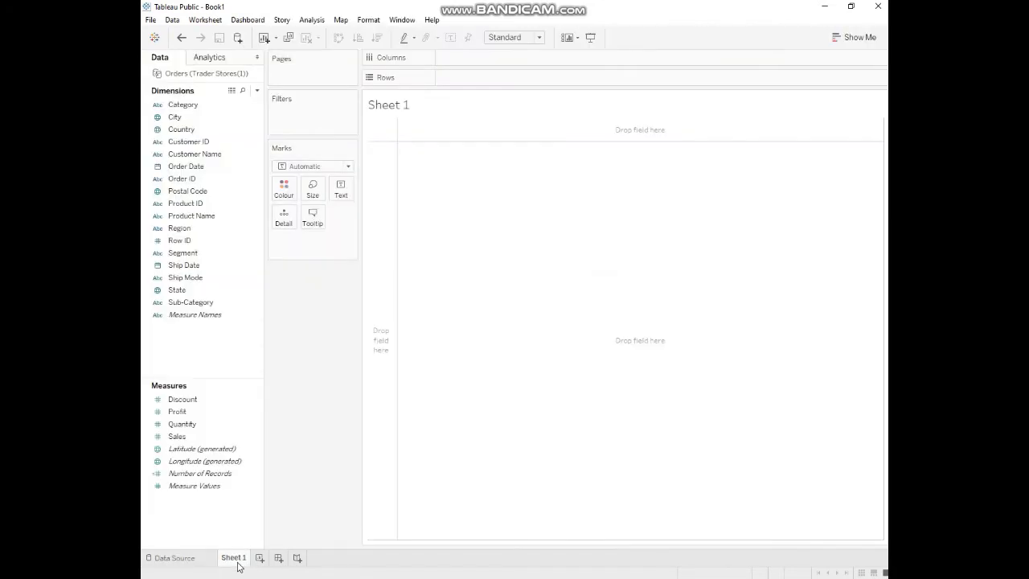
click(181, 129)
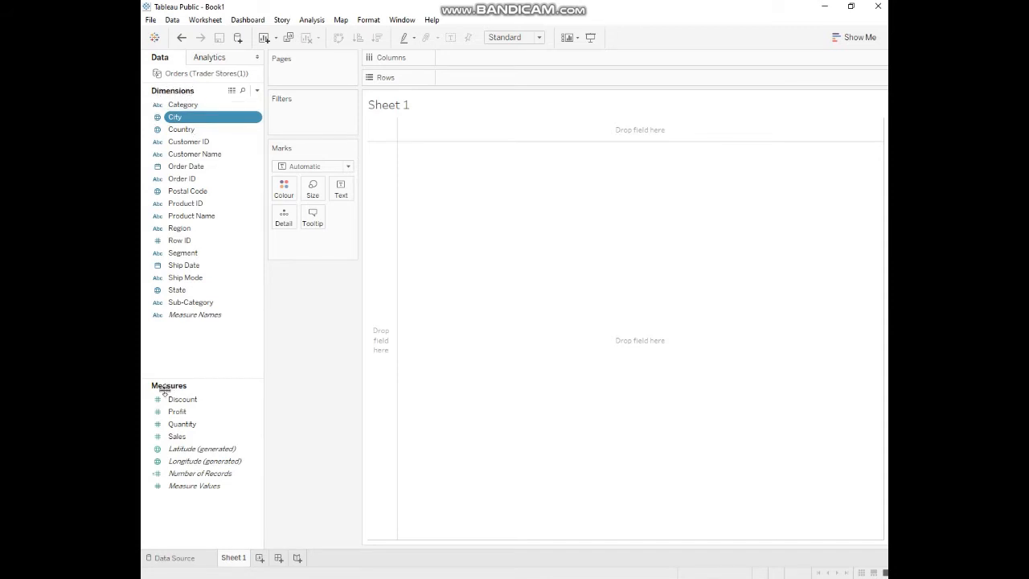
click(201, 449)
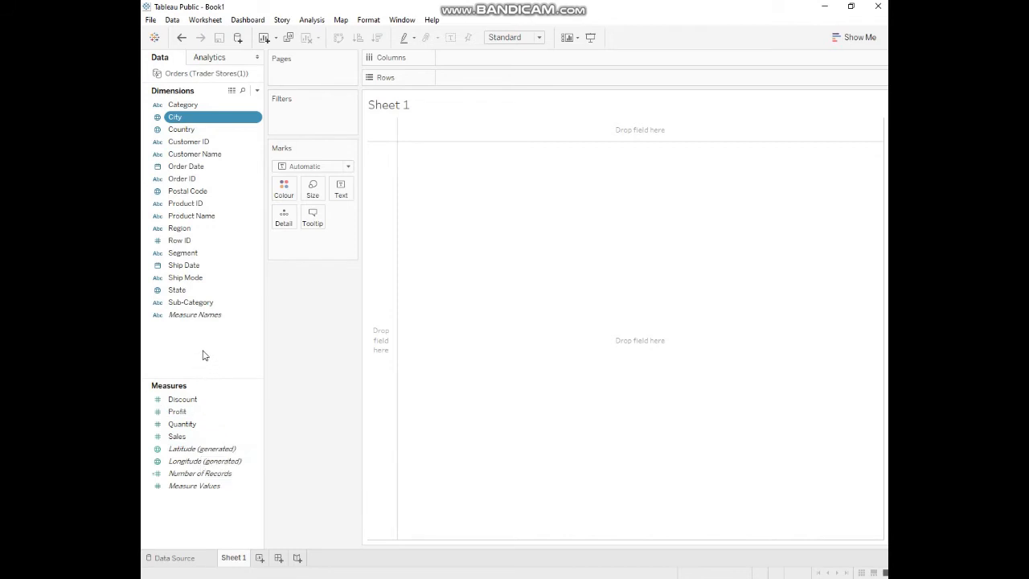
mouse_move(227, 339)
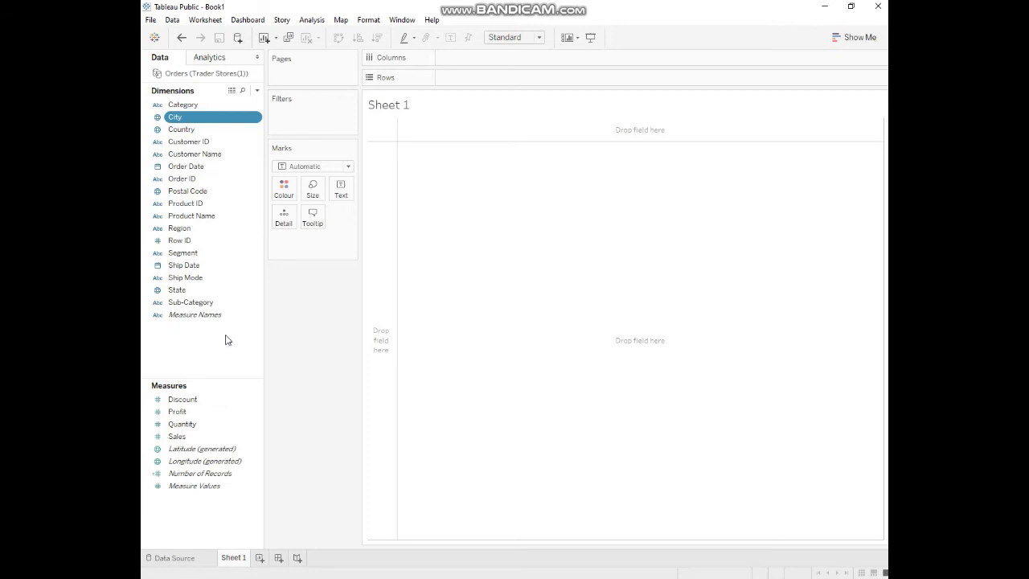
mouse_move(201, 255)
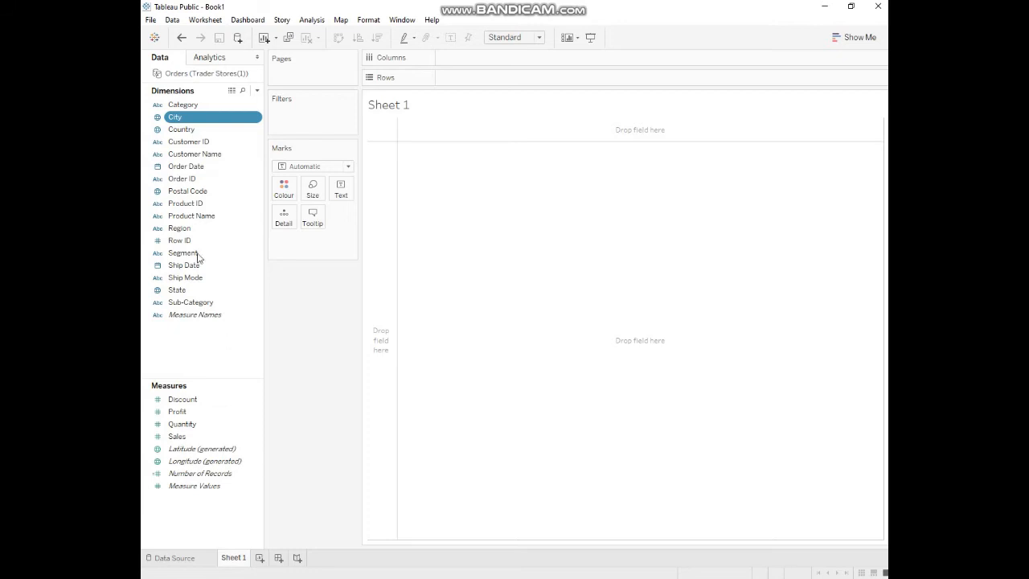
mouse_move(182, 424)
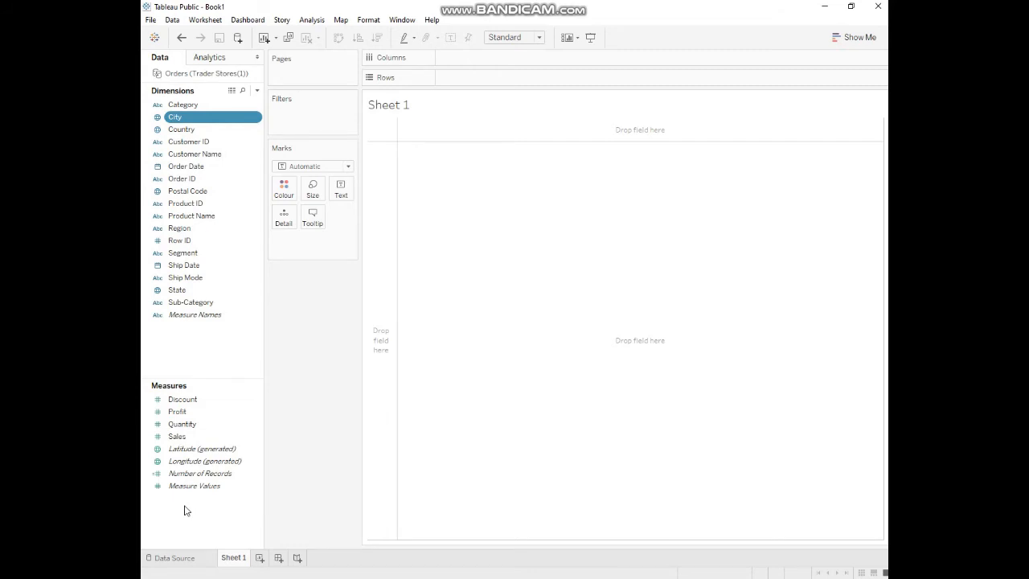
click(182, 400)
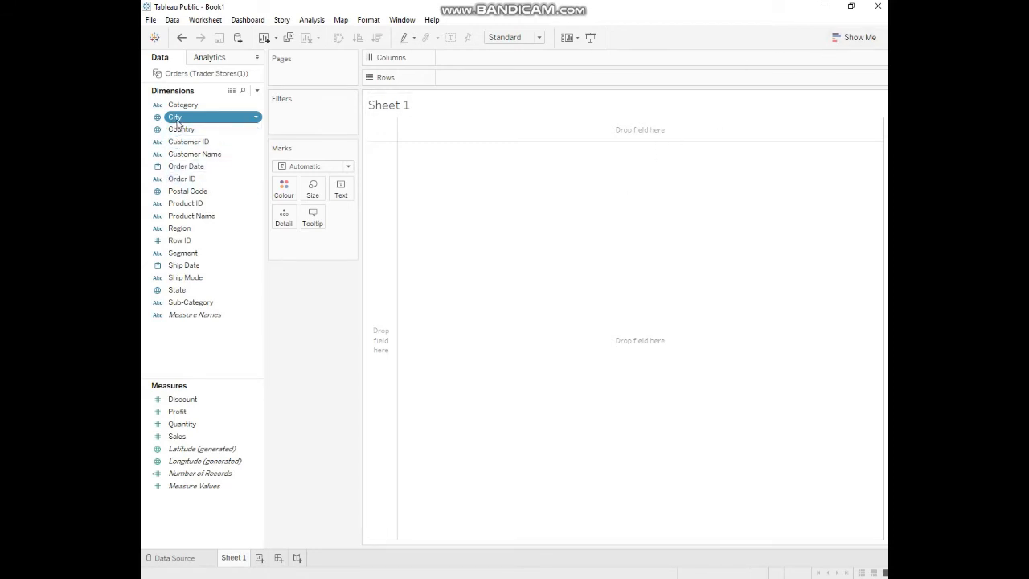
click(854, 37)
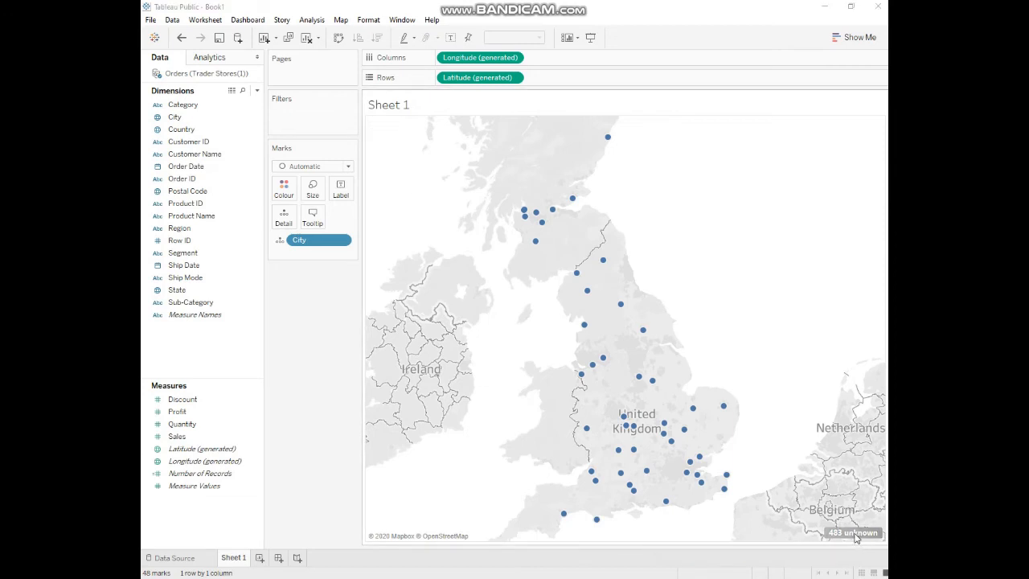
- In Edit Locations, set Country/Region from the Country field, leaving 353 unknown
click(853, 533)
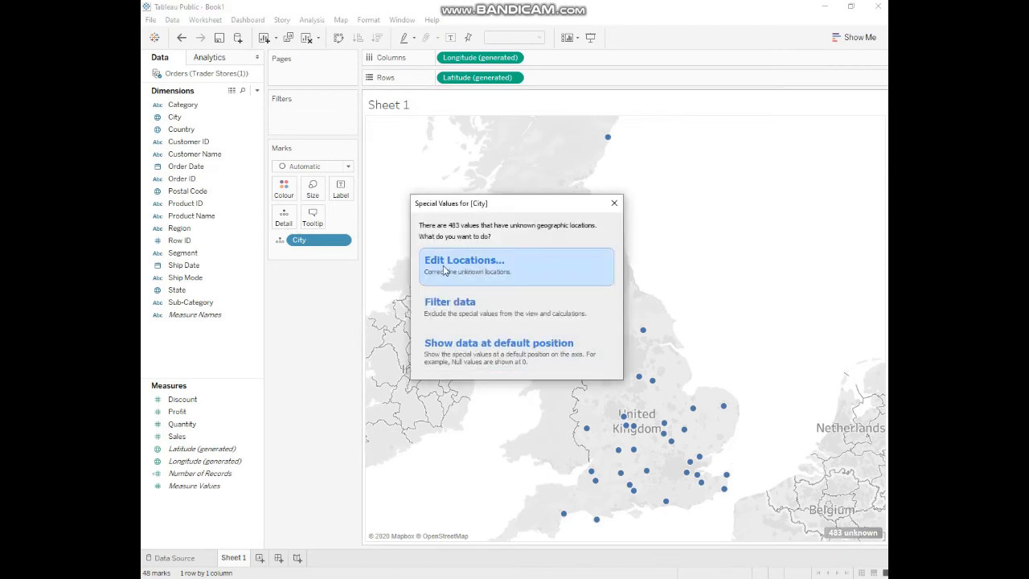
click(463, 259)
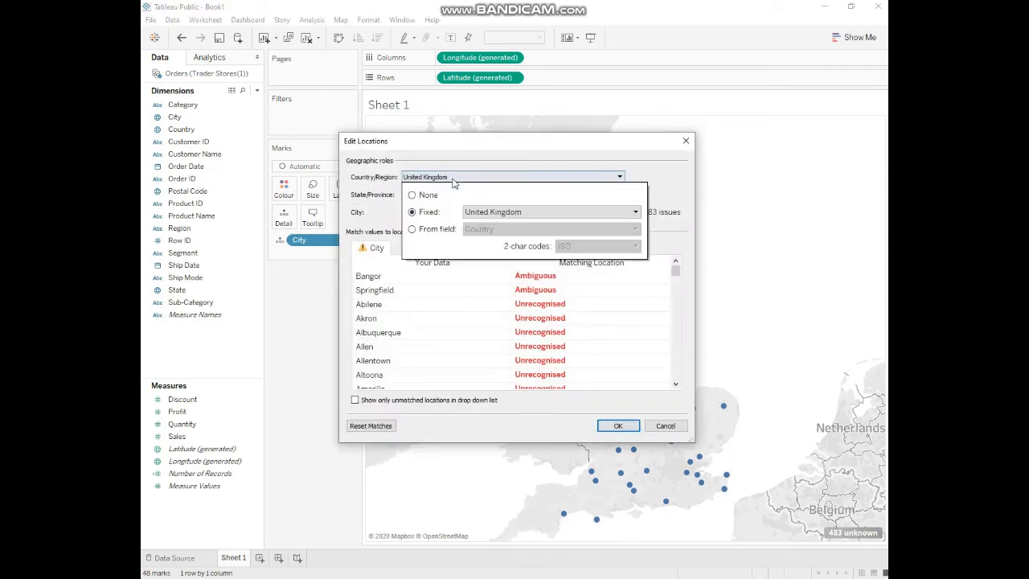
click(412, 229)
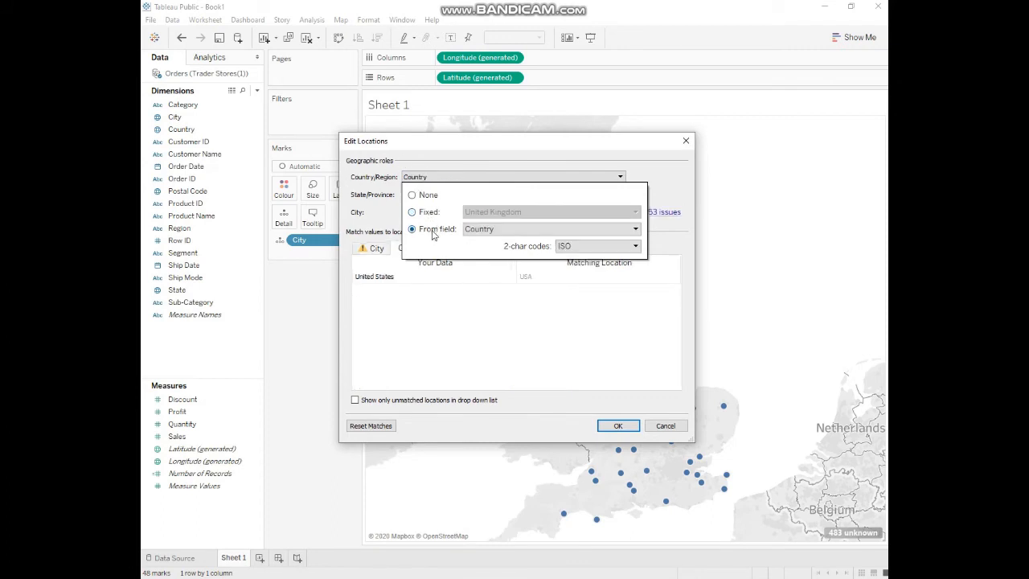
mouse_move(611, 405)
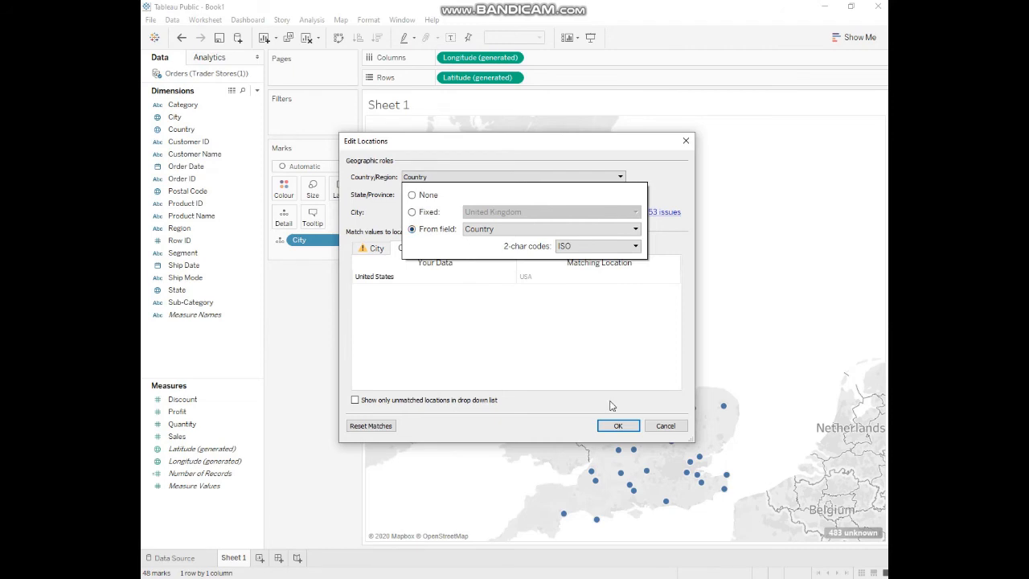
click(617, 425)
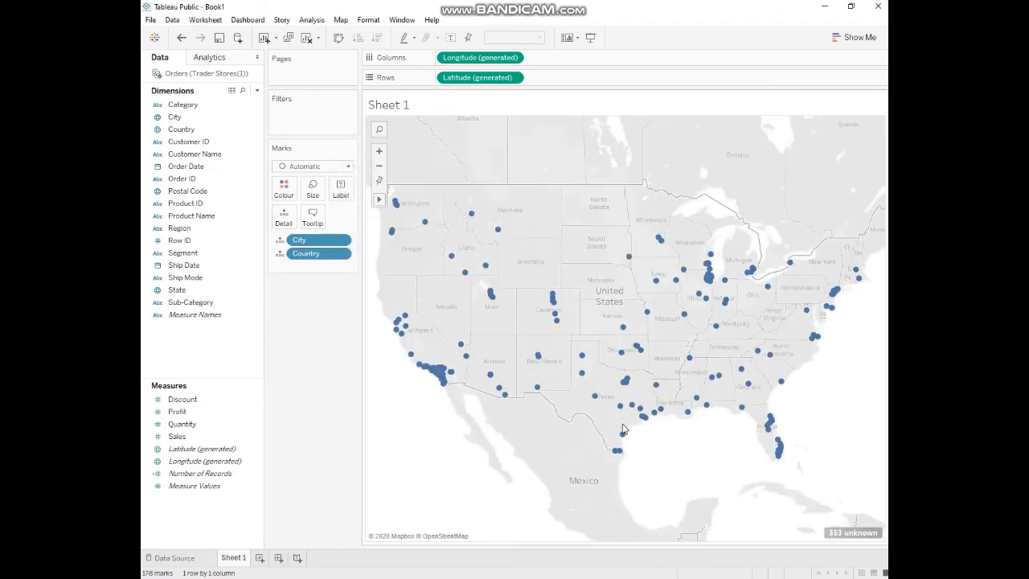
- In Edit Locations, match State/Province to the State field, giving 604 marks
click(852, 532)
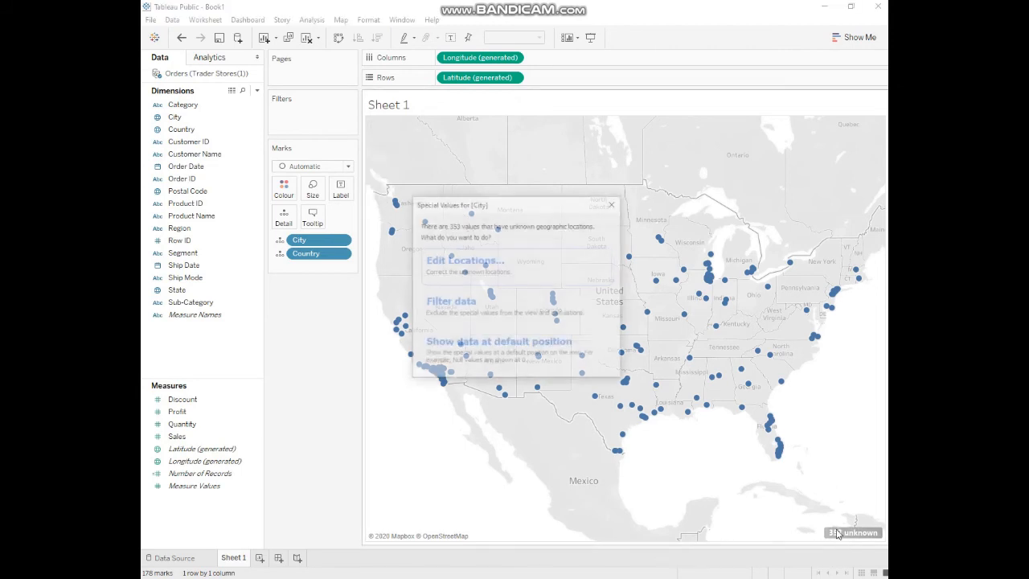
click(463, 260)
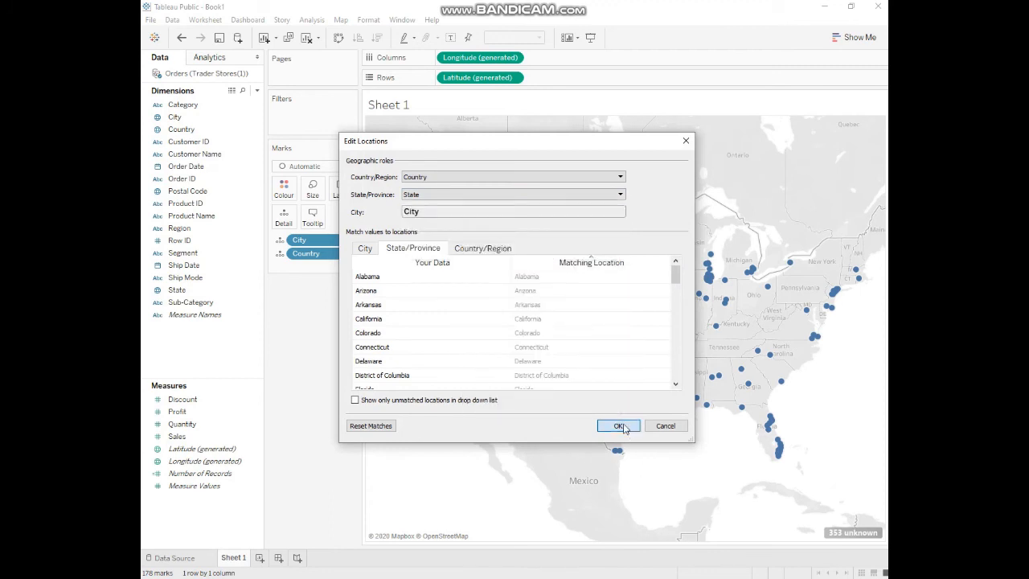
click(619, 425)
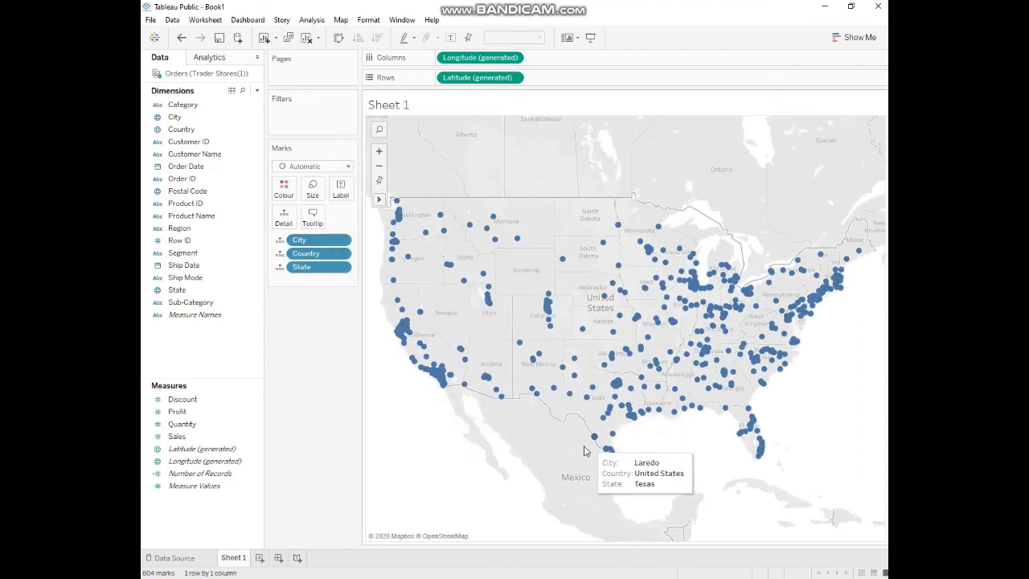
mouse_move(447, 421)
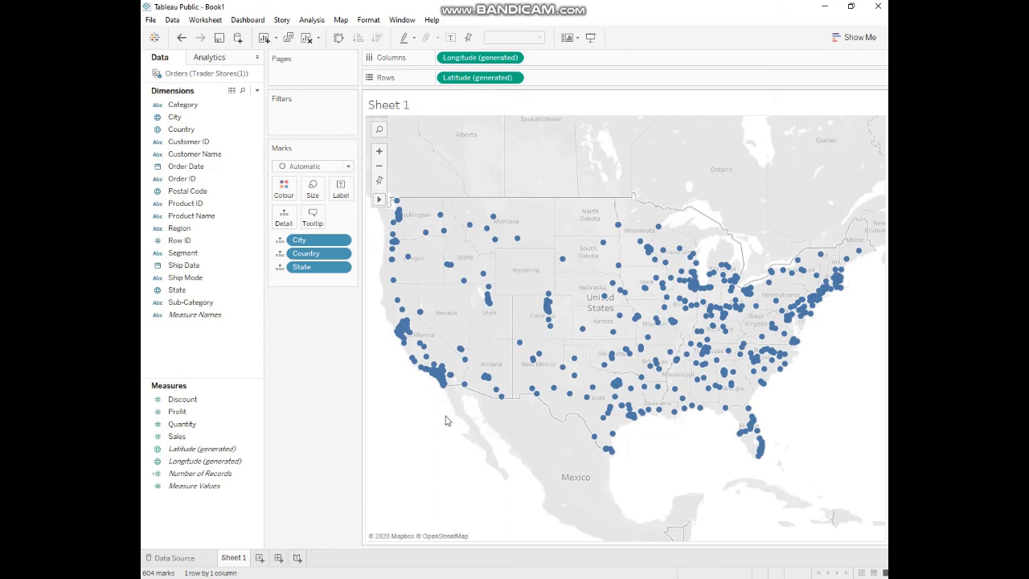
- Drag summed Profit from Measures onto the Colour card
click(177, 435)
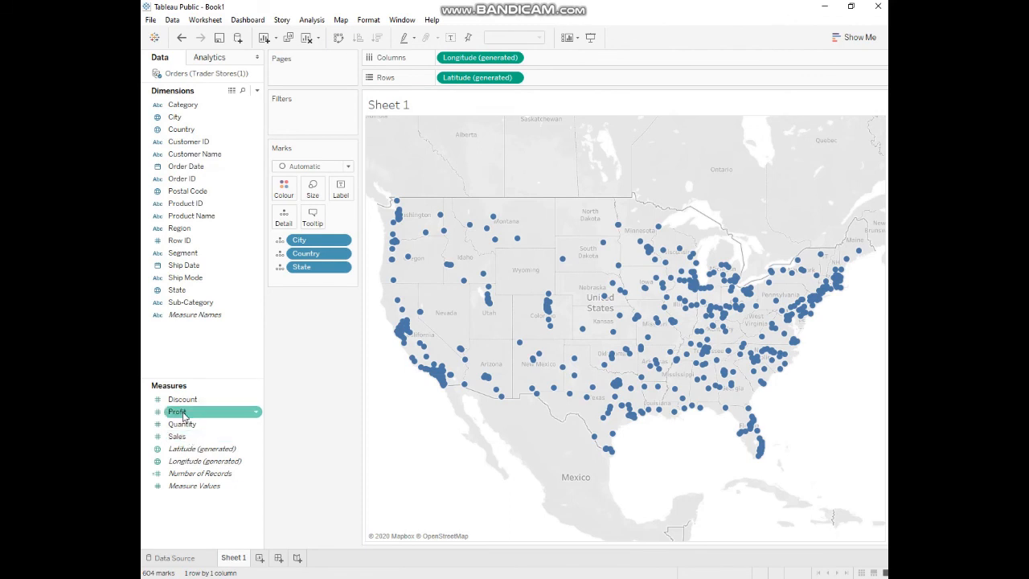
drag(177, 411, 284, 189)
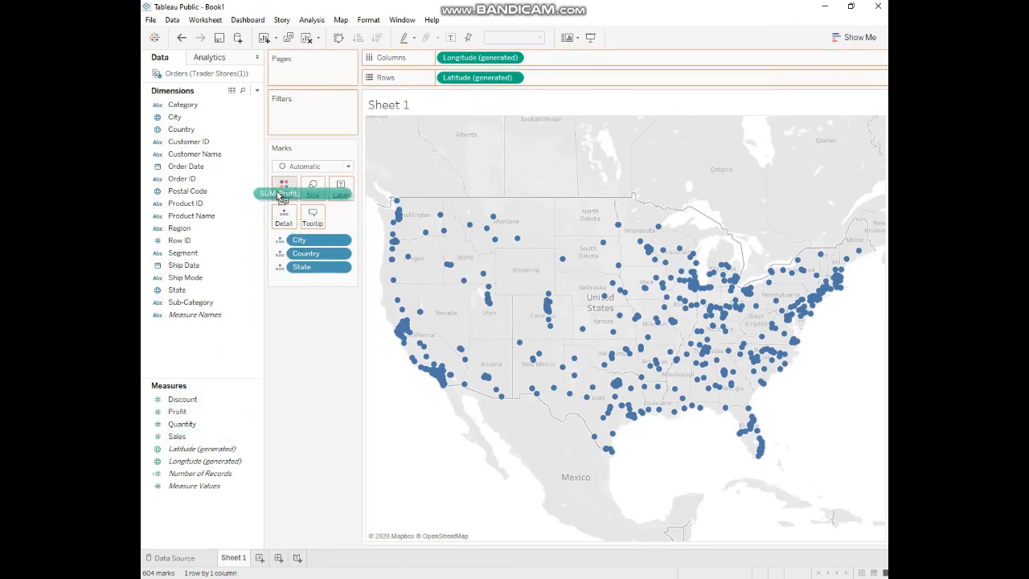